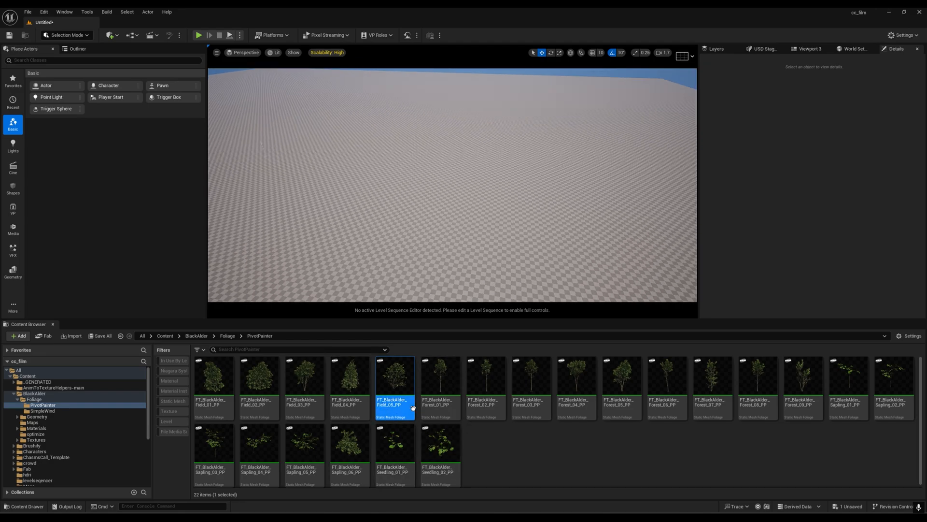
{"action": "mouse_move", "coordinate": [117, 116]}
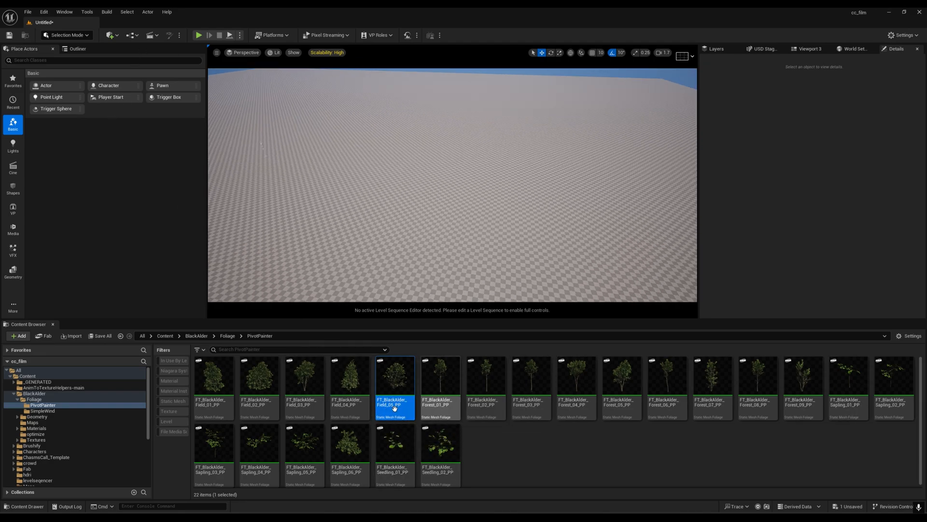
Step: Select the FT_BlackAlder_Field_05_PP foliage type in the foliage palette
{"action": "left_click", "coordinate": [49, 35]}
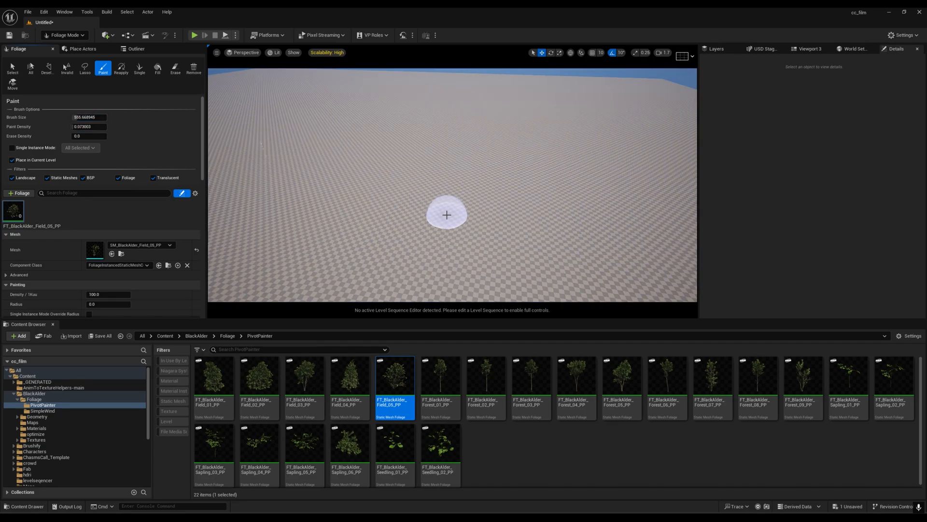
Step: Paint test alder bushes, erase them, then paint a large alder patch across the floor
{"action": "left_click", "coordinate": [446, 213]}
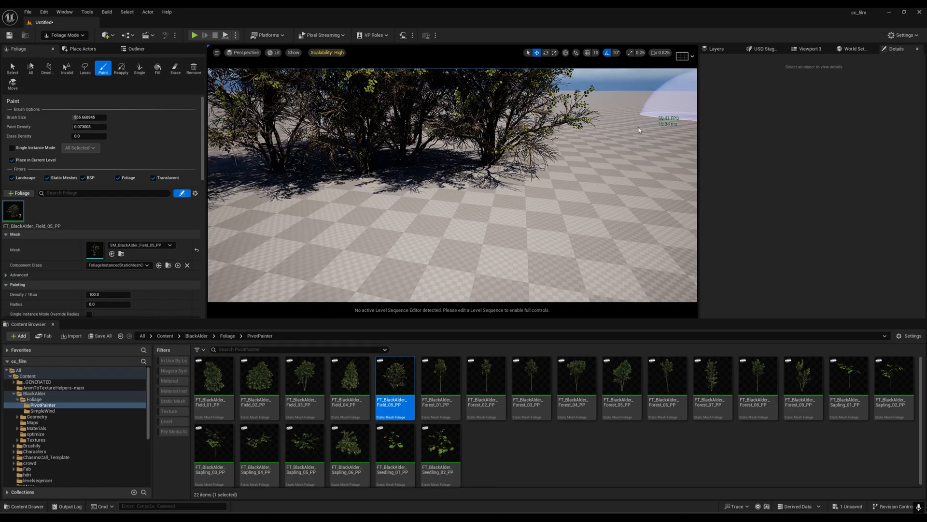
{"action": "left_click", "coordinate": [174, 67]}
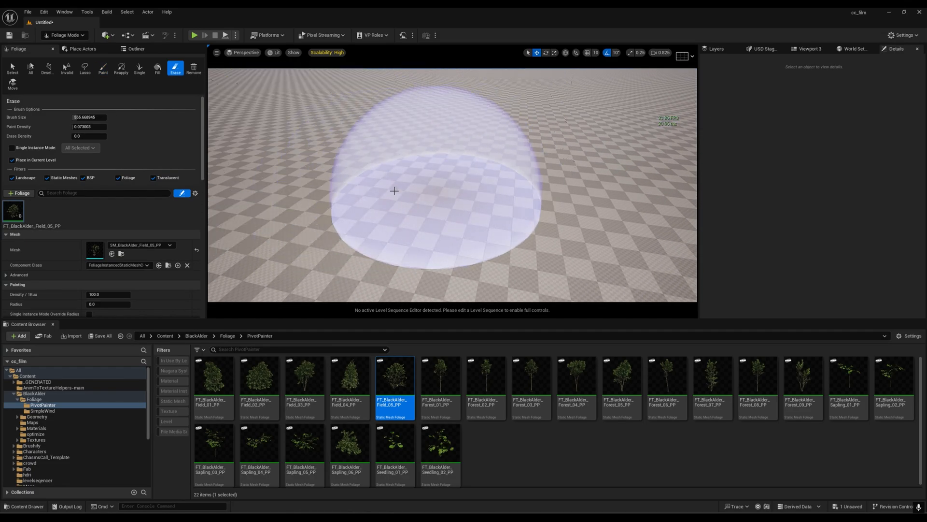
{"action": "left_click", "coordinate": [102, 67]}
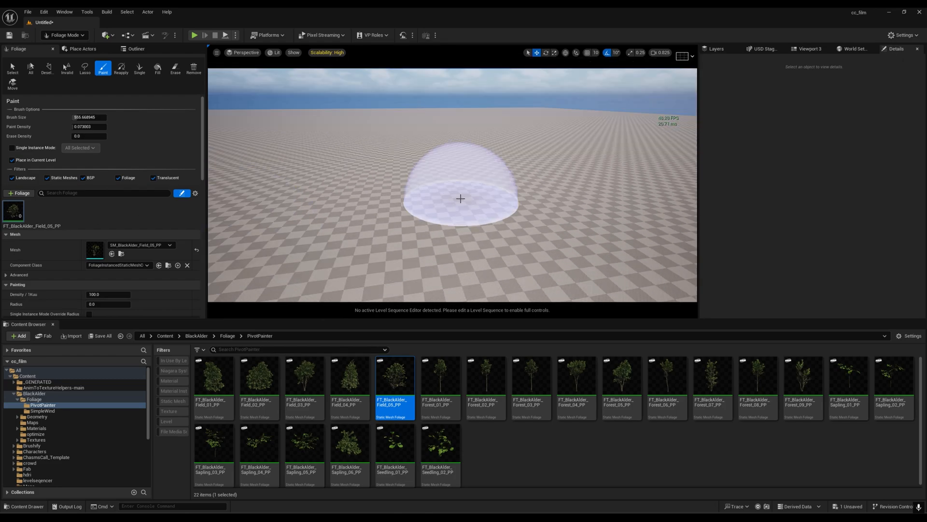
{"action": "left_click", "coordinate": [461, 198]}
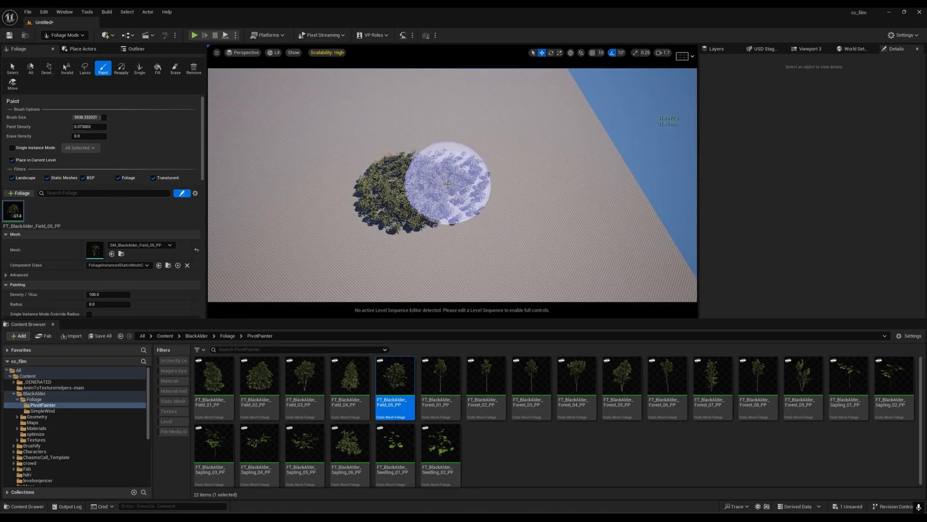
{"action": "left_click_drag", "start_coordinate": [448, 184], "coordinate": [340, 156]}
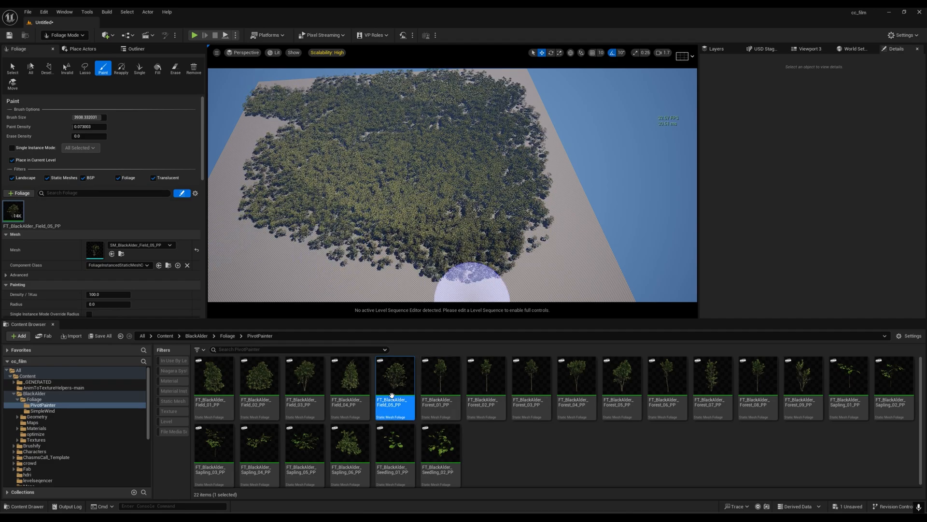
{"action": "right_click", "coordinate": [394, 388]}
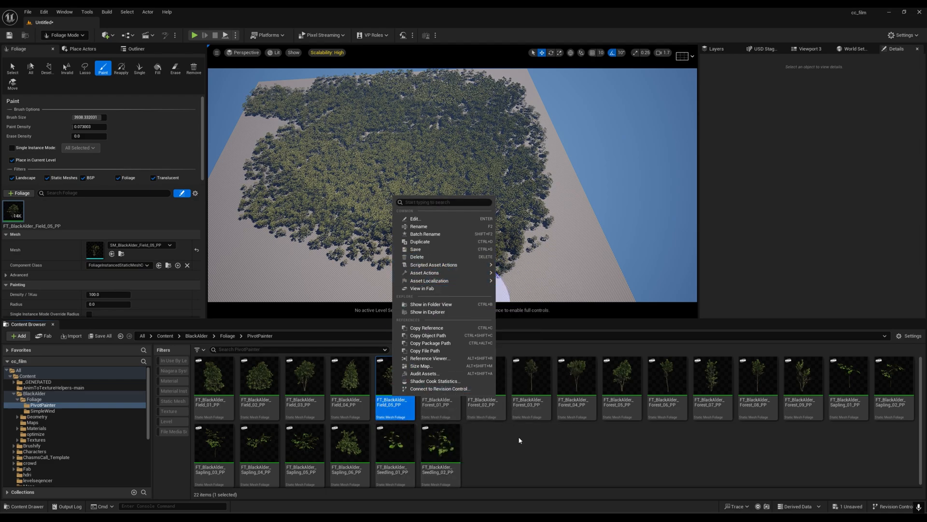
{"action": "left_click", "coordinate": [275, 52]}
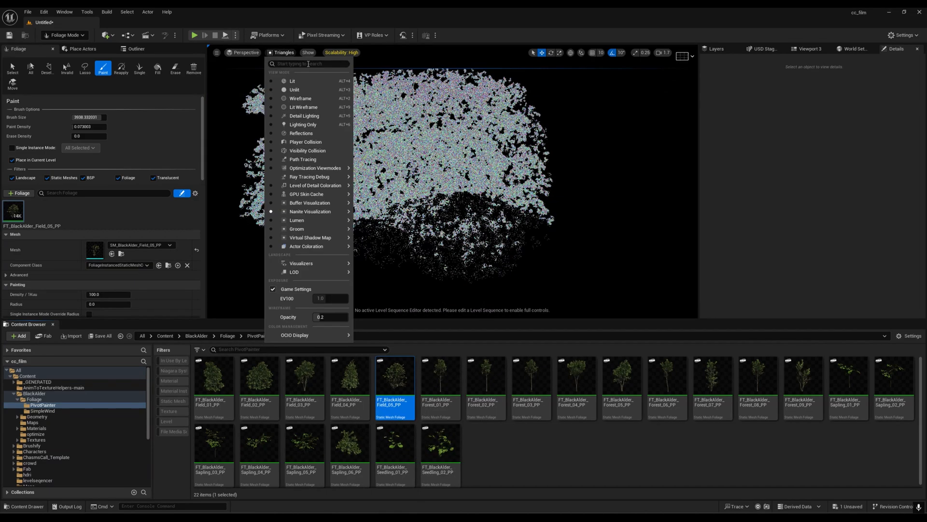
{"action": "left_click", "coordinate": [293, 80]}
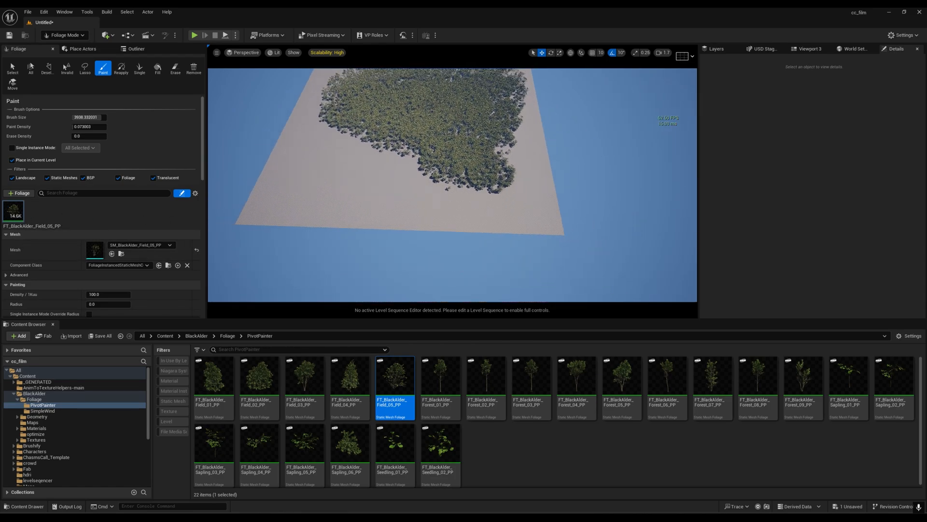
Step: Paint alder trees over the remaining floor, reaching roughly 29,900 instances
{"action": "left_click", "coordinate": [376, 172]}
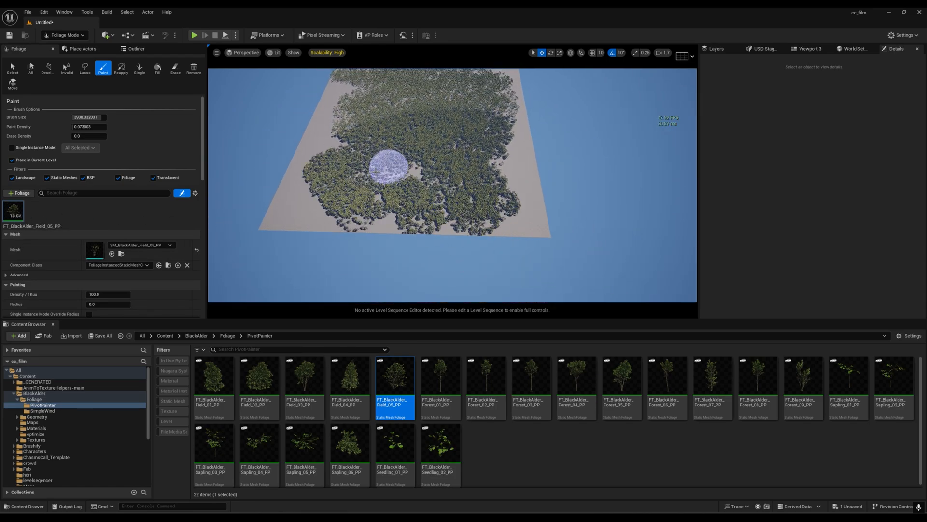
{"action": "left_click_drag", "start_coordinate": [379, 172], "coordinate": [488, 231]}
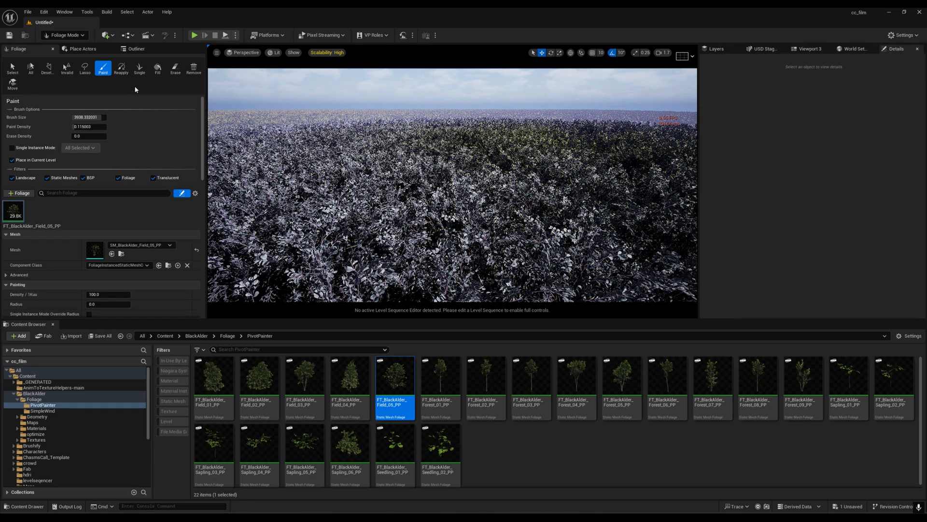
Step: Switch to Selection mode and view the alder foliage type, mesh and material instance tabs
{"action": "left_click", "coordinate": [64, 35]}
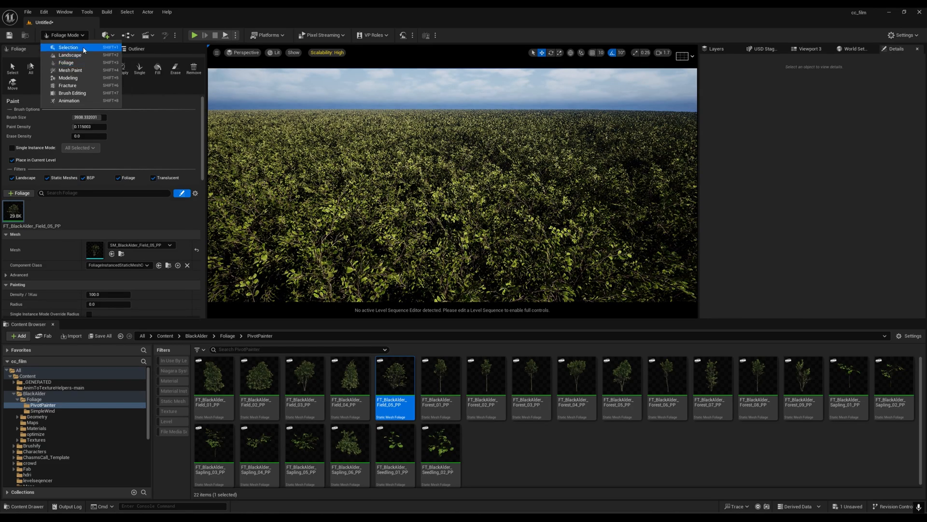
{"action": "left_click", "coordinate": [68, 47]}
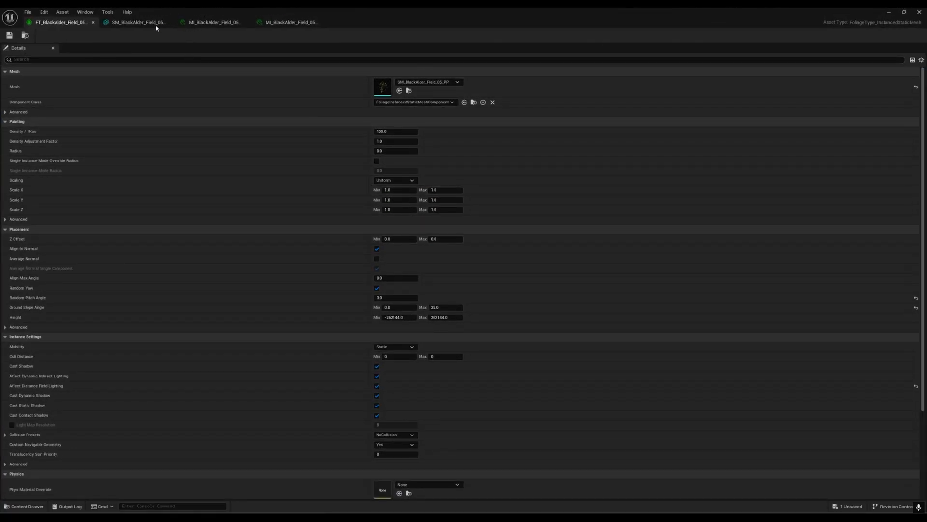
{"action": "left_click", "coordinate": [137, 21]}
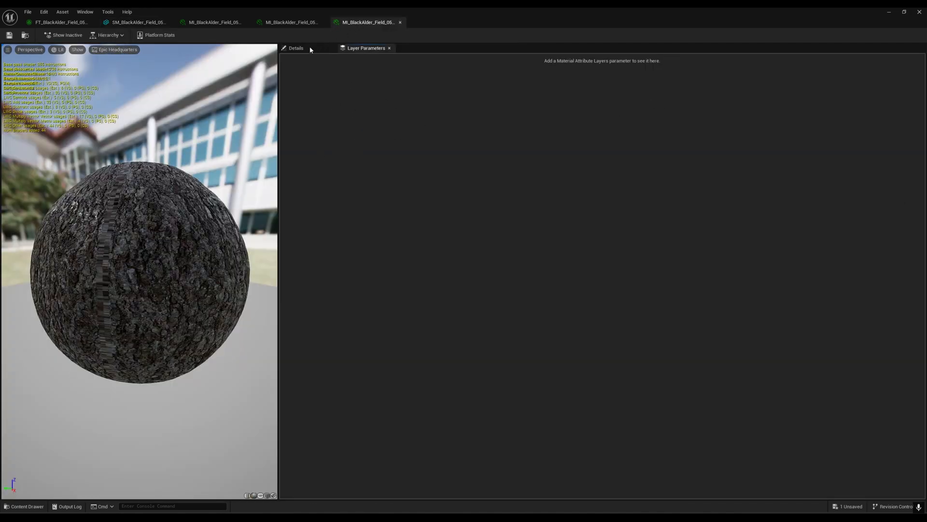
Step: Filter the first alder material instance's parameters by WIND, disable wind, and save
{"action": "left_click", "coordinate": [295, 48]}
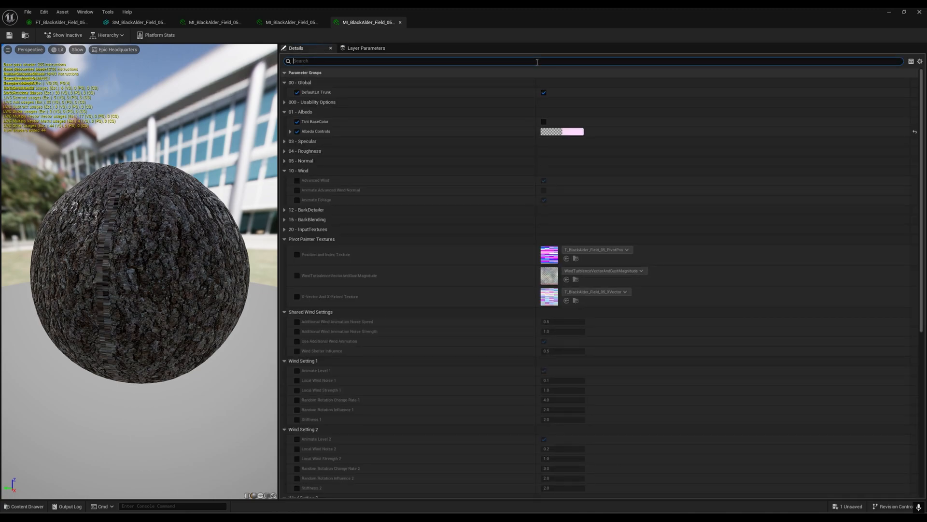
{"action": "type", "text": "WIND"}
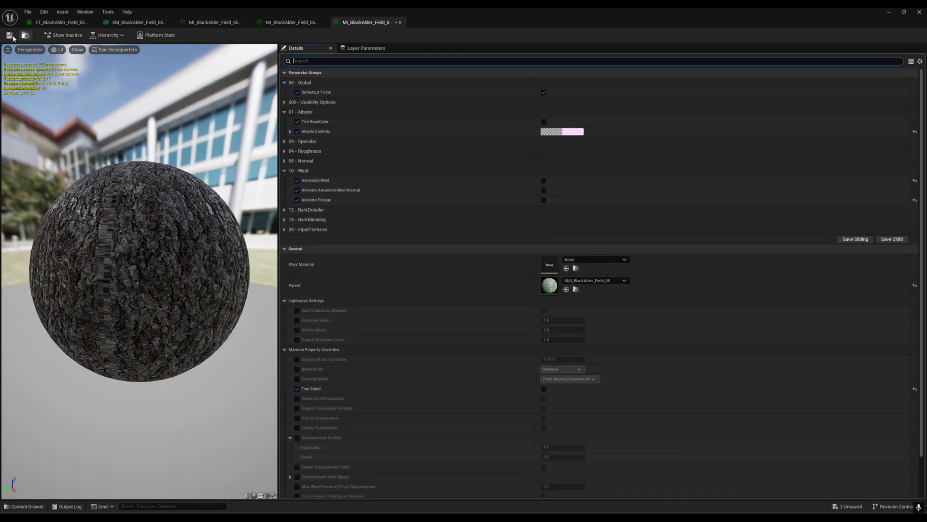
{"action": "left_click", "coordinate": [290, 22]}
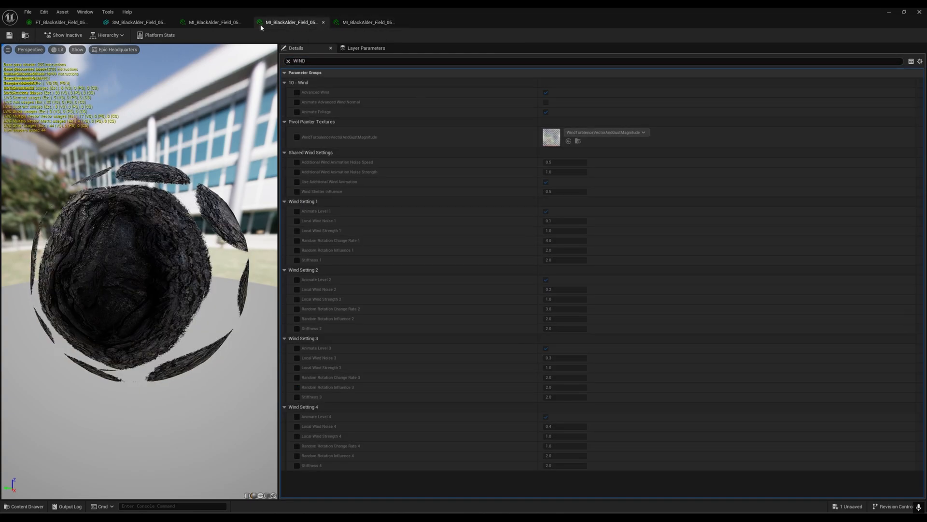
Step: Check wind settings on the other alder material instances and the impostor instance
{"action": "left_click", "coordinate": [136, 22]}
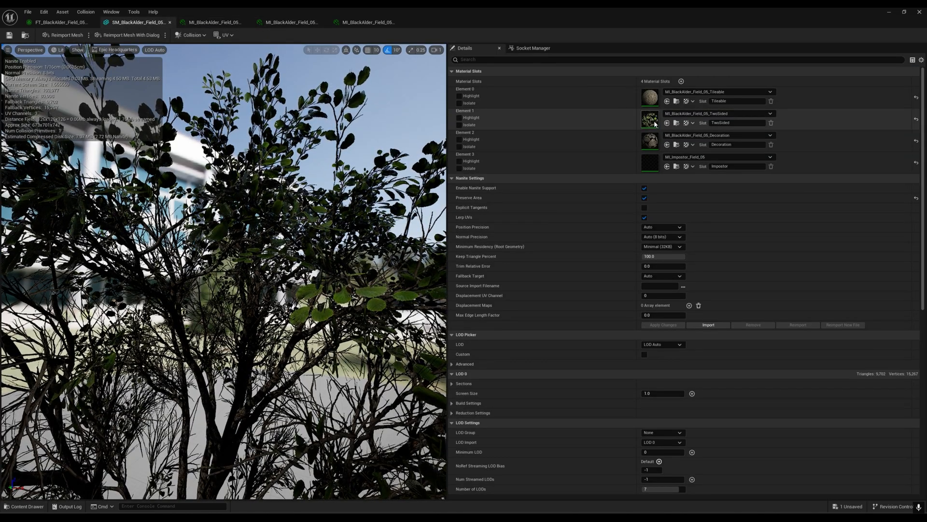
{"action": "left_click", "coordinate": [213, 22]}
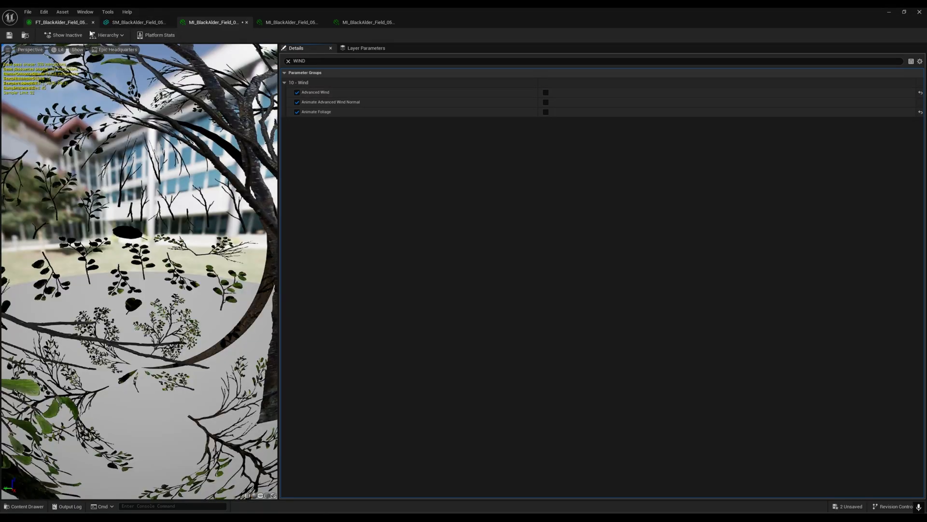
{"action": "left_click", "coordinate": [136, 22]}
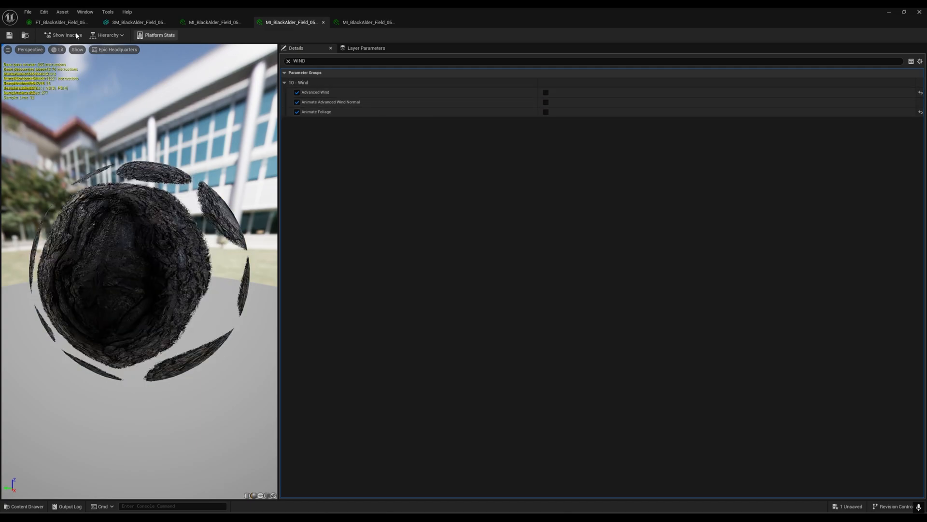
{"action": "left_click", "coordinate": [137, 22]}
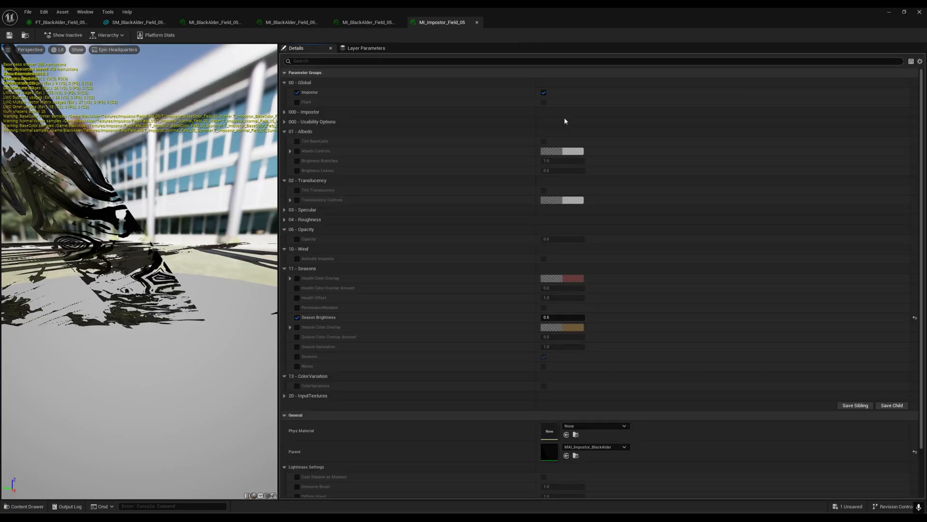
{"action": "type", "text": "WIND"}
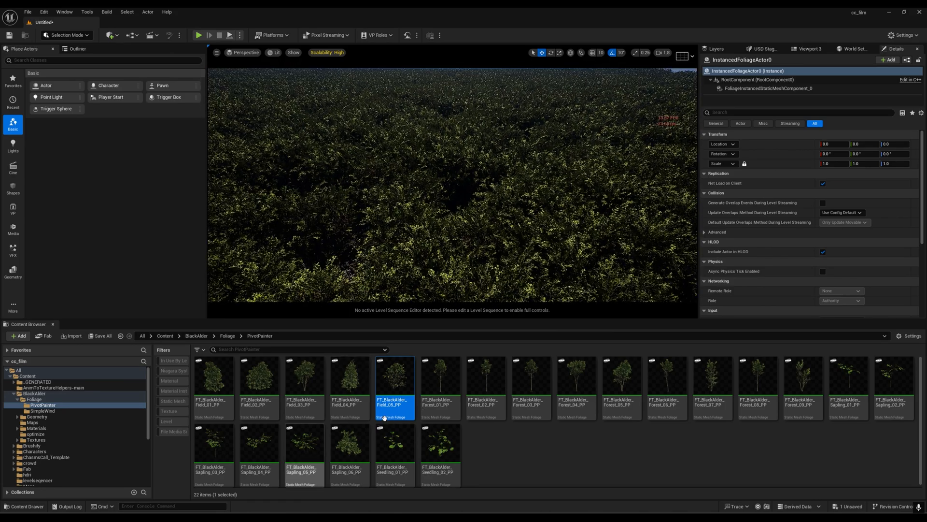
Step: Reopen the Black Alder field tree mesh to check its Nanite triangle stats
{"action": "double_click", "coordinate": [394, 376]}
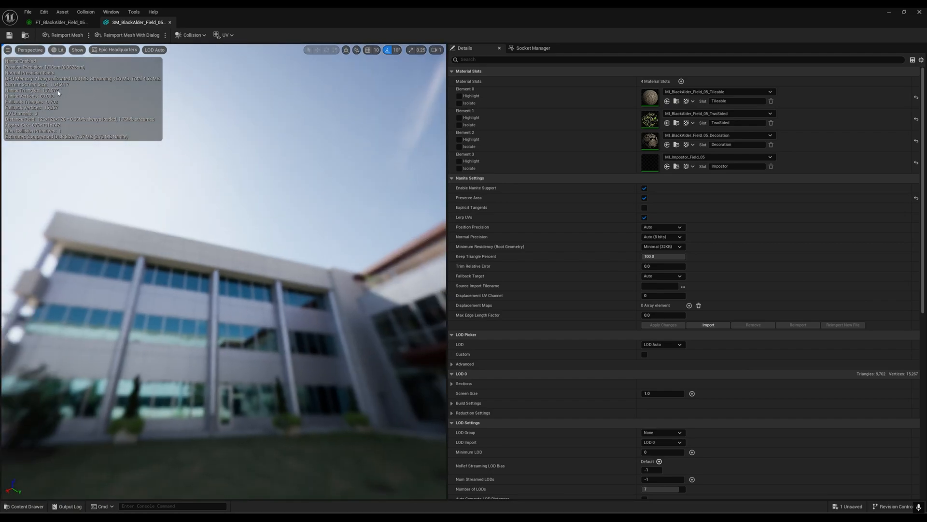
{"action": "mouse_move", "coordinate": [35, 95]}
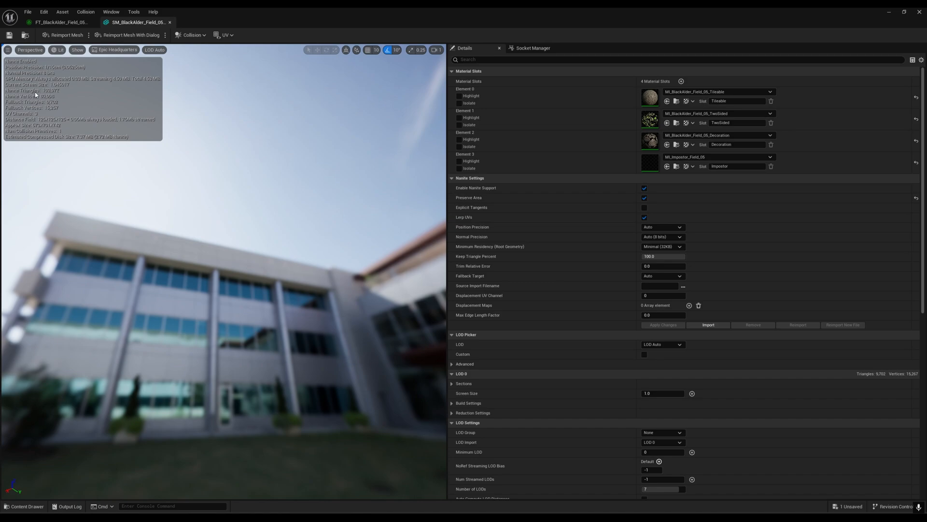
{"action": "mouse_move", "coordinate": [63, 134]}
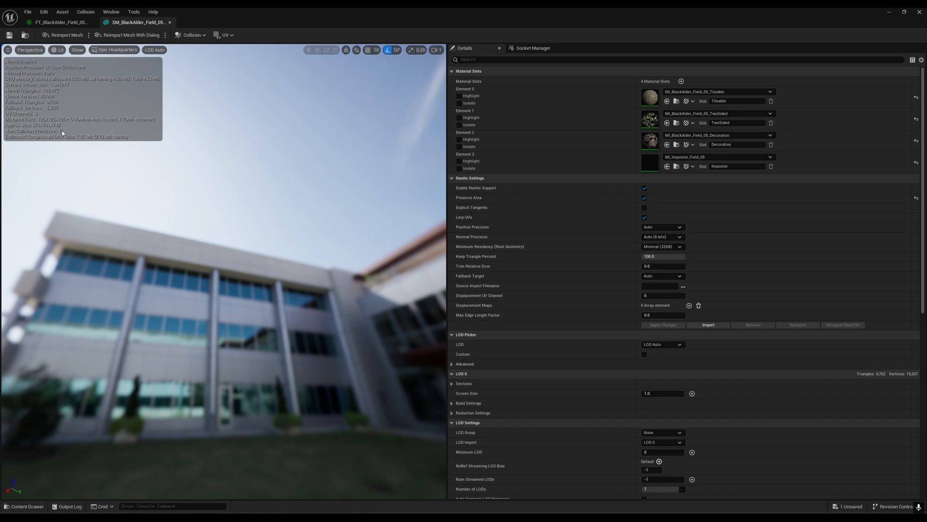
{"action": "mouse_move", "coordinate": [46, 95]}
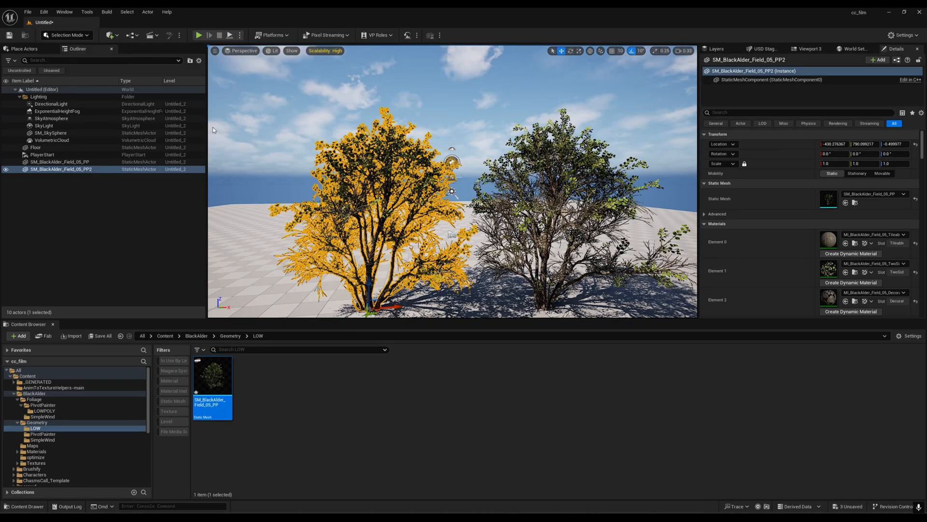
Step: Verify Modeling Tools Editor Mode is enabled in Plugins, then launch Mesh > Simplify
{"action": "left_click", "coordinate": [43, 11]}
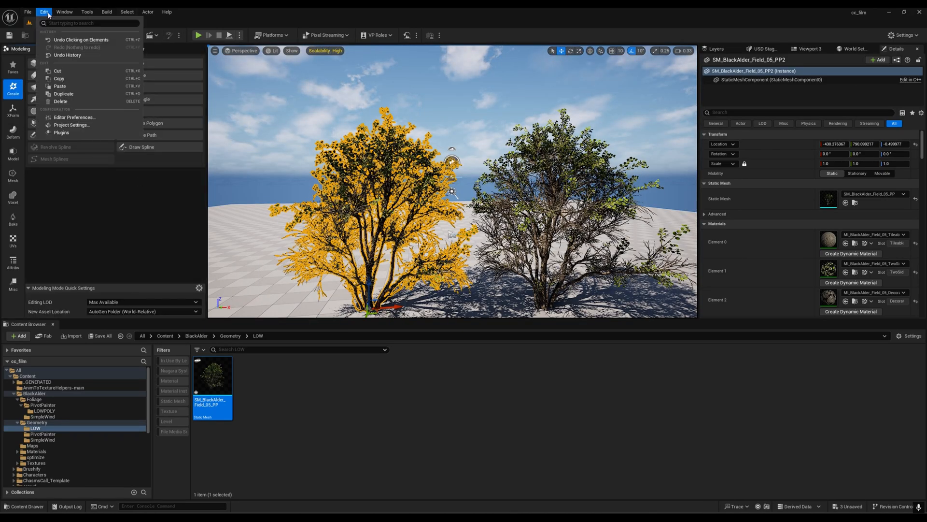
{"action": "left_click", "coordinate": [61, 132]}
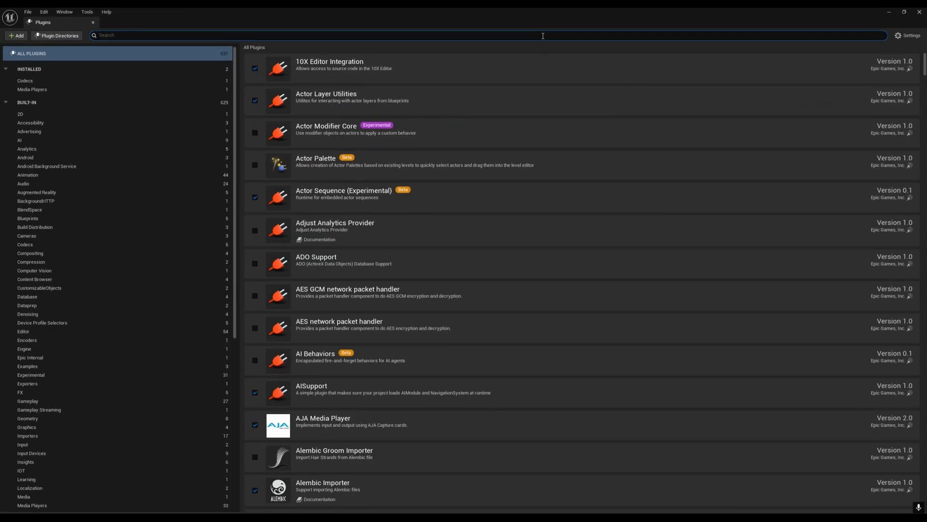
{"action": "type", "text": "MODEL"}
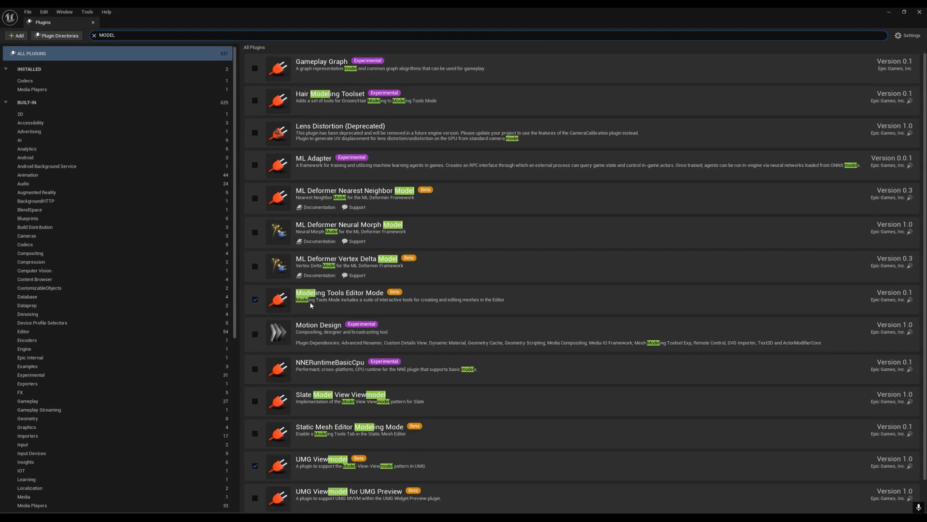
{"action": "mouse_move", "coordinate": [414, 327]}
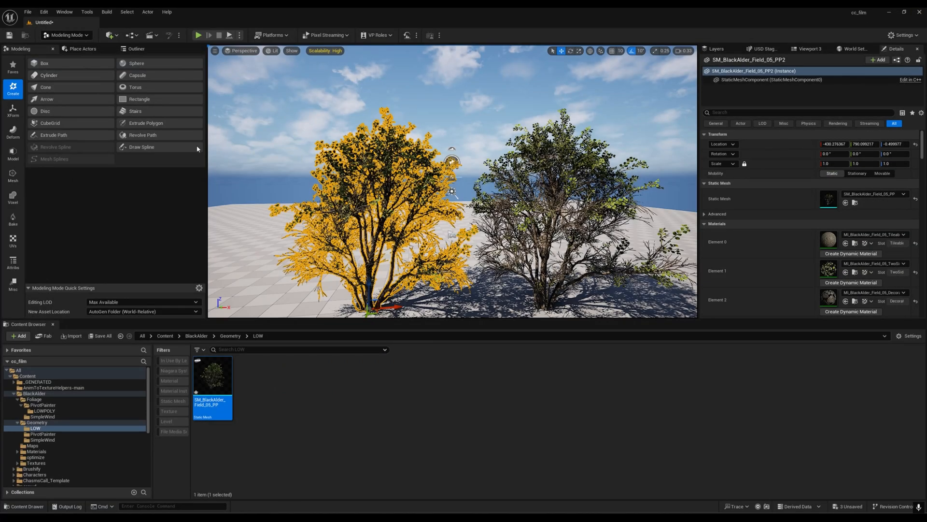
{"action": "mouse_move", "coordinate": [13, 220]}
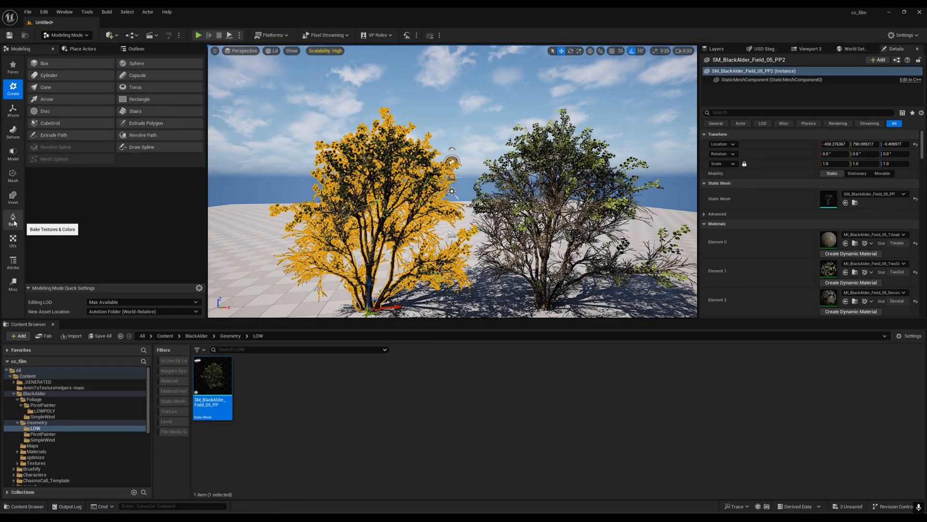
{"action": "left_click", "coordinate": [13, 176]}
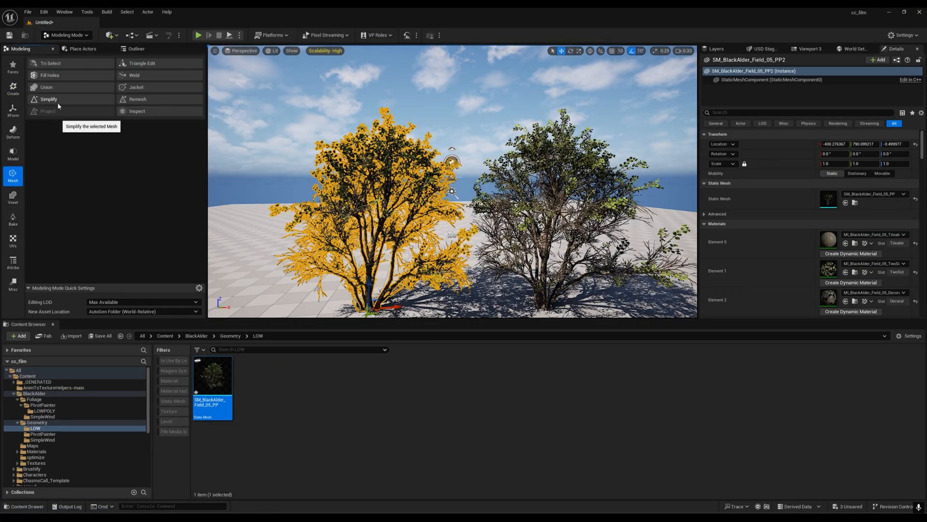
{"action": "left_click", "coordinate": [48, 98]}
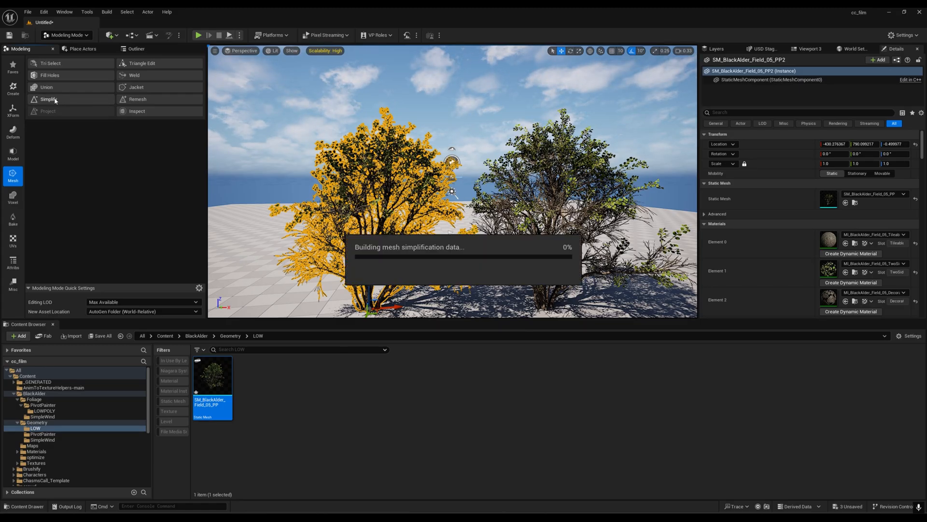
Step: Try Target Percentage 20 and 28, settle on 32, and accept the simplified tree
{"action": "left_click", "coordinate": [48, 98]}
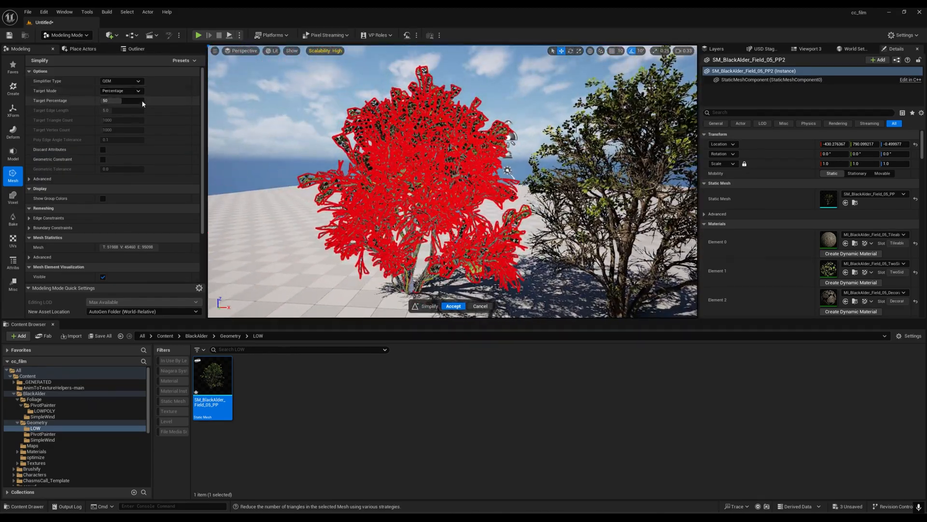
{"action": "left_click", "coordinate": [121, 81]}
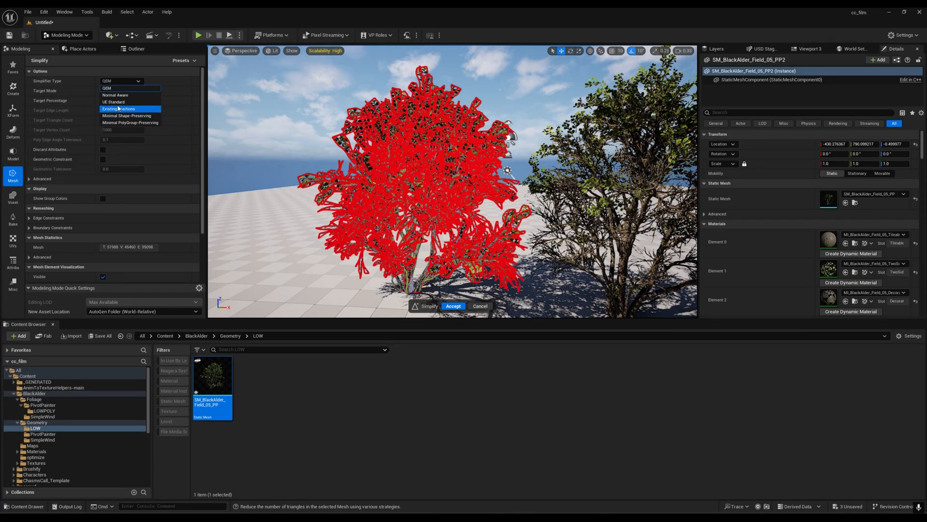
{"action": "mouse_move", "coordinate": [116, 95]}
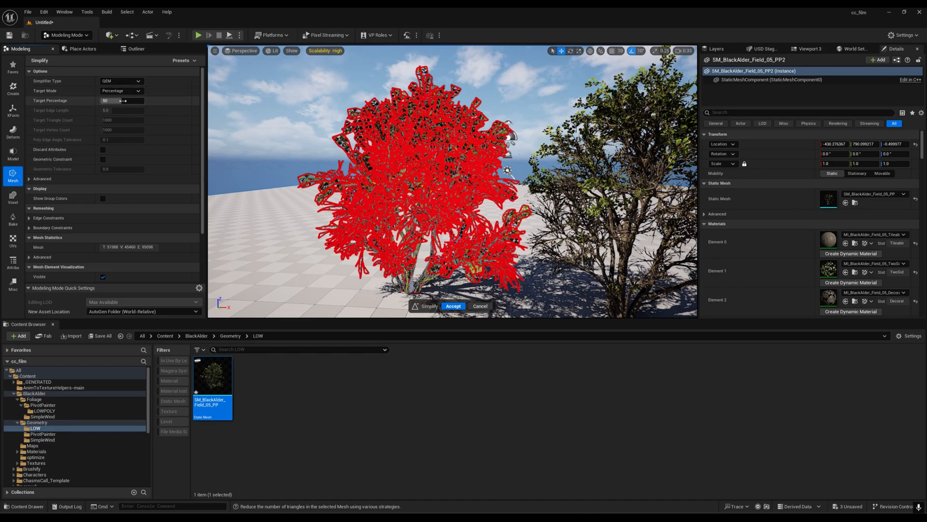
{"action": "type", "text": "20"}
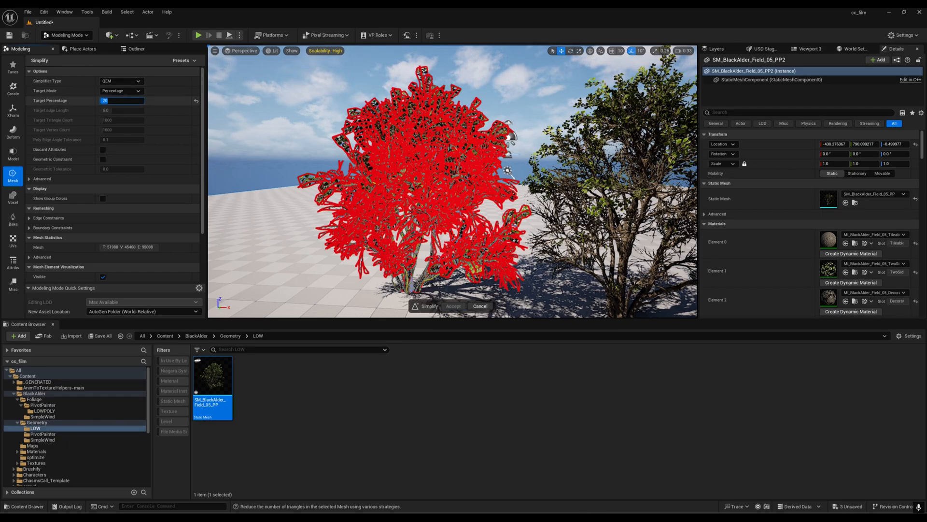
{"action": "left_click", "coordinate": [122, 101]}
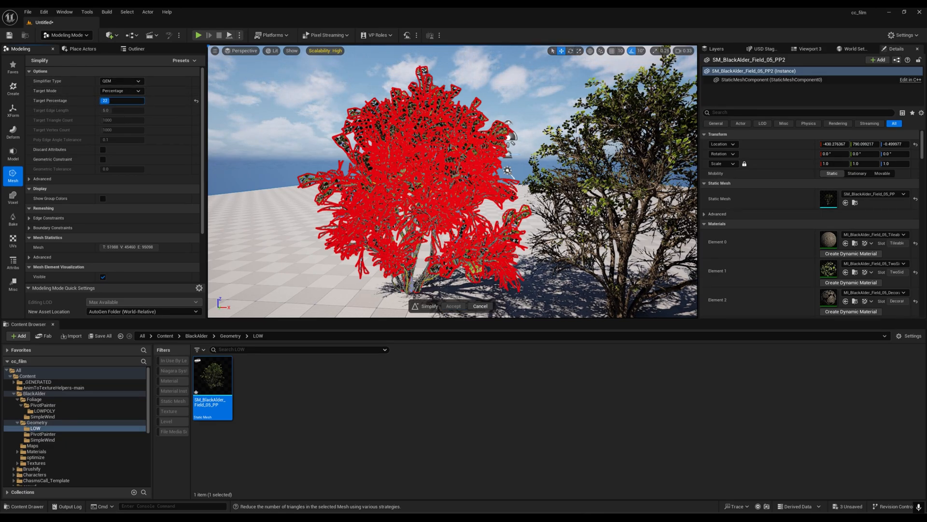
{"action": "type", "text": "28"}
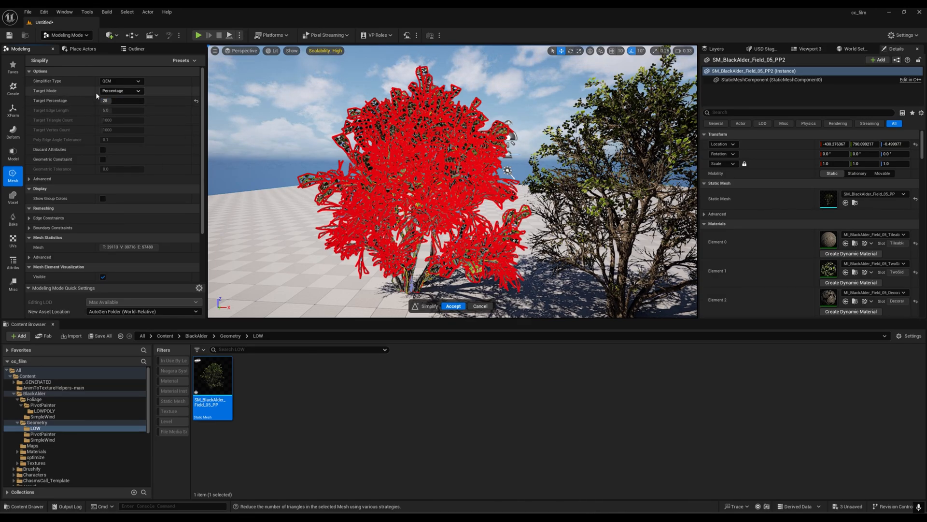
{"action": "type", "text": "32"}
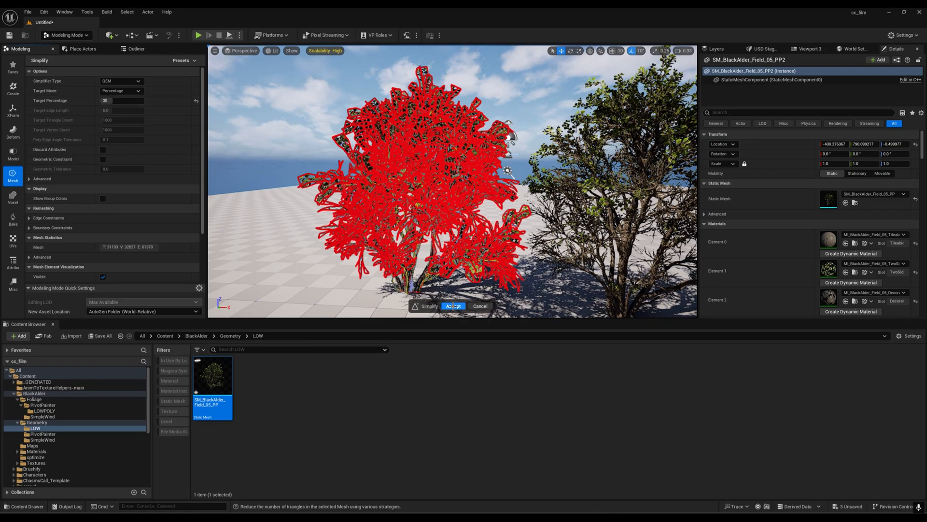
{"action": "left_click", "coordinate": [453, 306]}
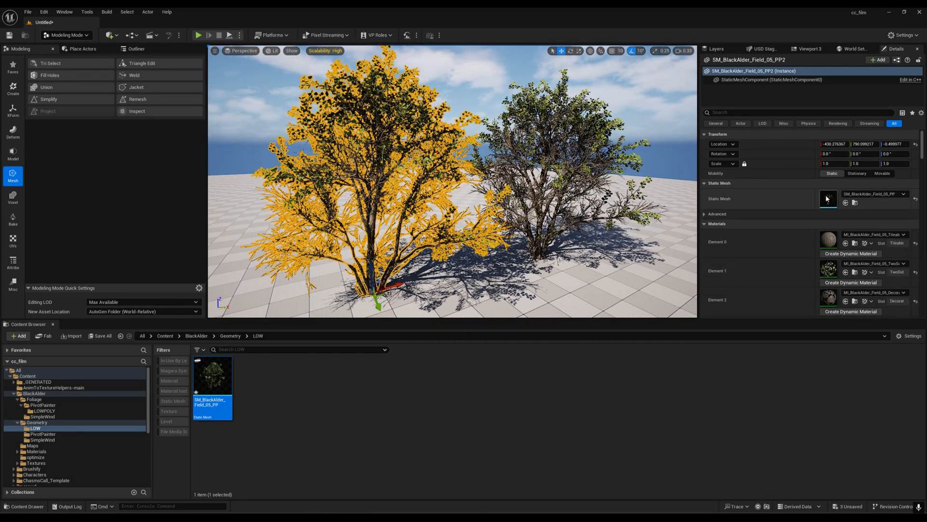
{"action": "double_click", "coordinate": [213, 376]}
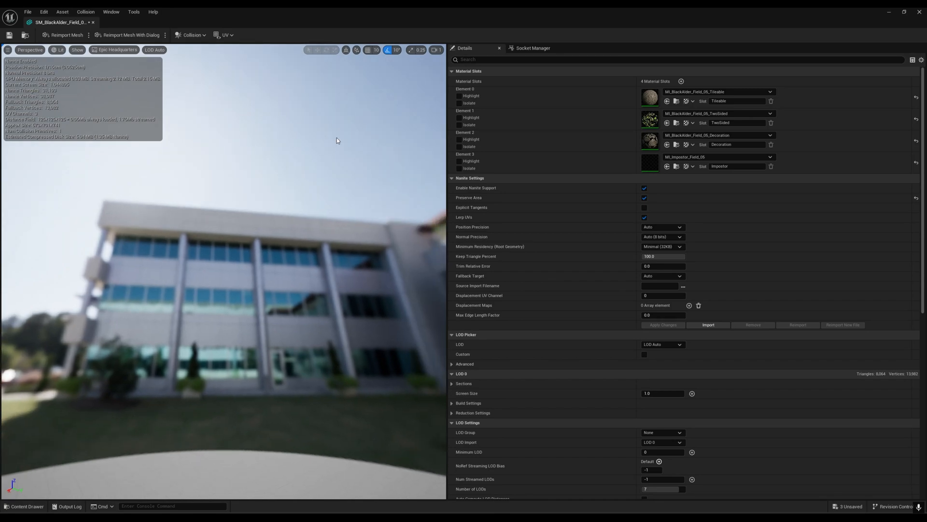
{"action": "mouse_move", "coordinate": [335, 126]}
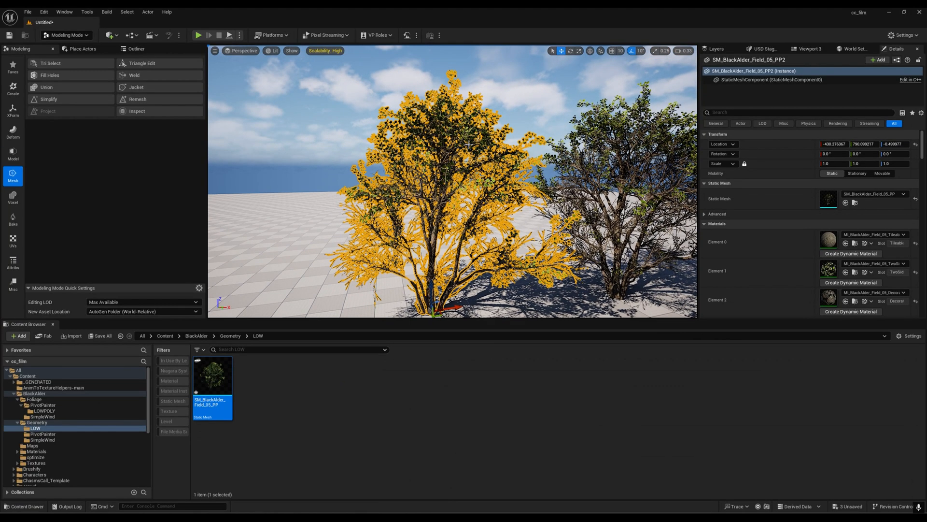
Step: Rerun Simplify, drag the Target Percentage slider lower, and accept the reduced mesh
{"action": "left_click", "coordinate": [48, 99]}
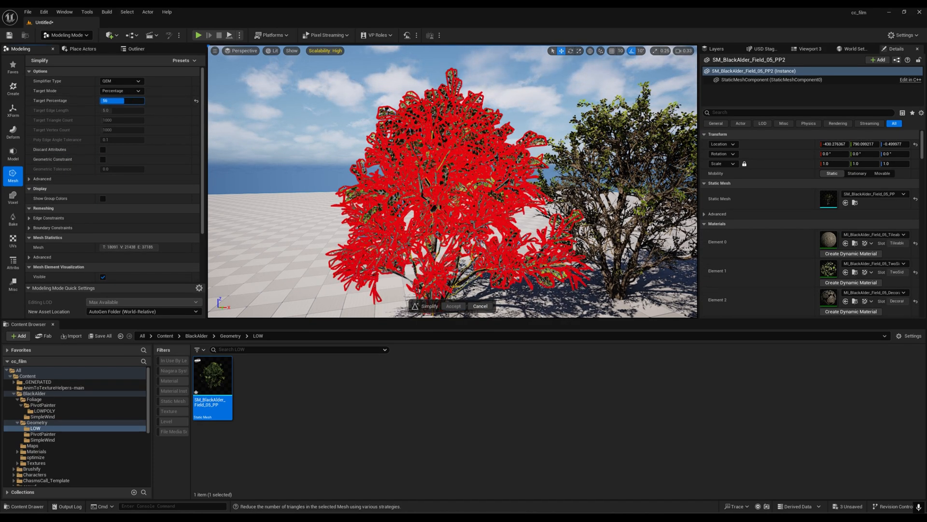
{"action": "left_click_drag", "start_coordinate": [136, 100], "coordinate": [114, 101]}
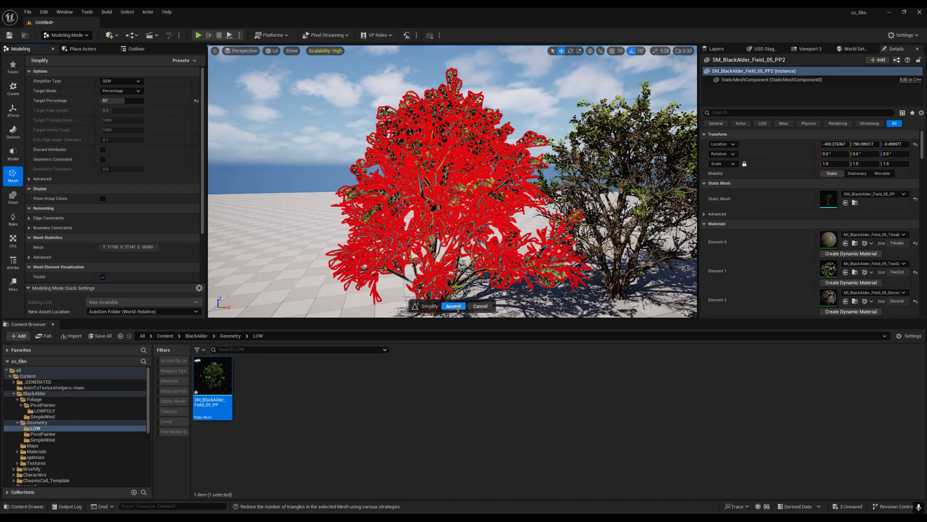
{"action": "left_click", "coordinate": [453, 306]}
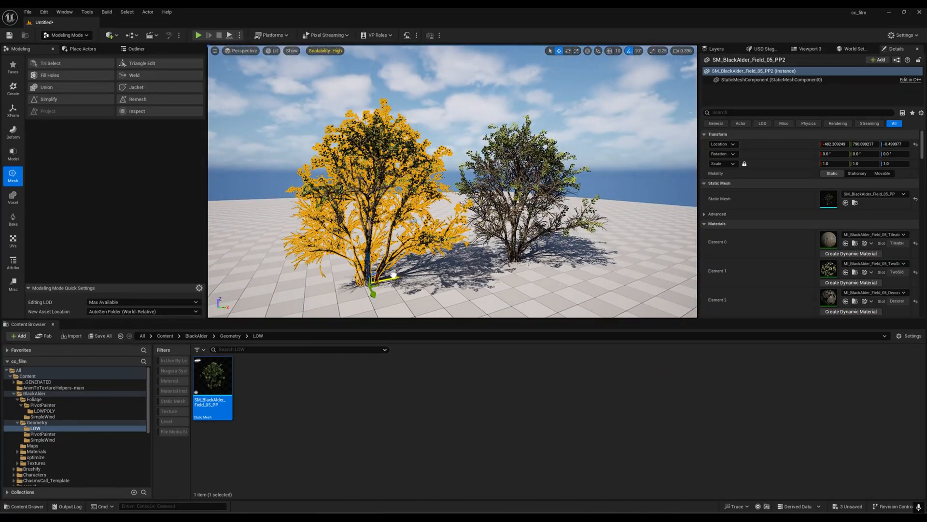
Step: Rerun Simplify, try 17 and 28, settle on 49 percent, and accept
{"action": "double_click", "coordinate": [212, 375]}
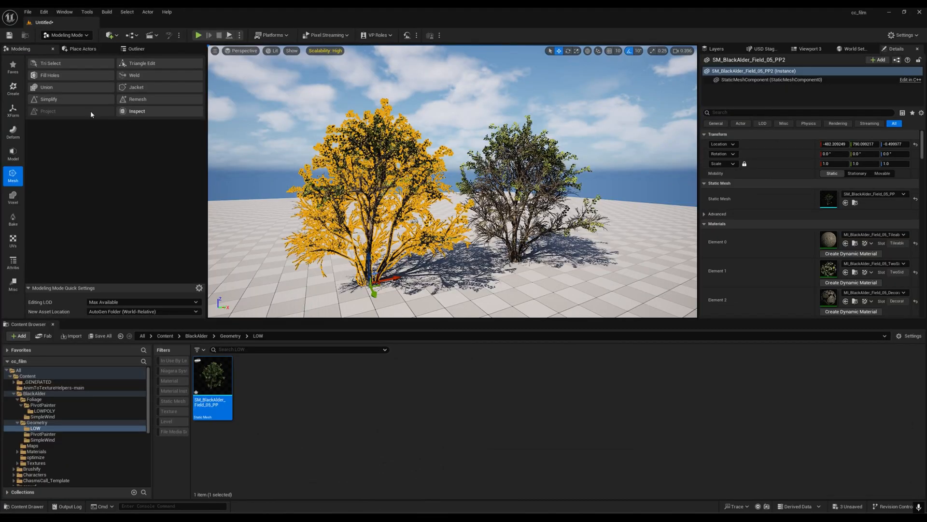
{"action": "left_click", "coordinate": [48, 99]}
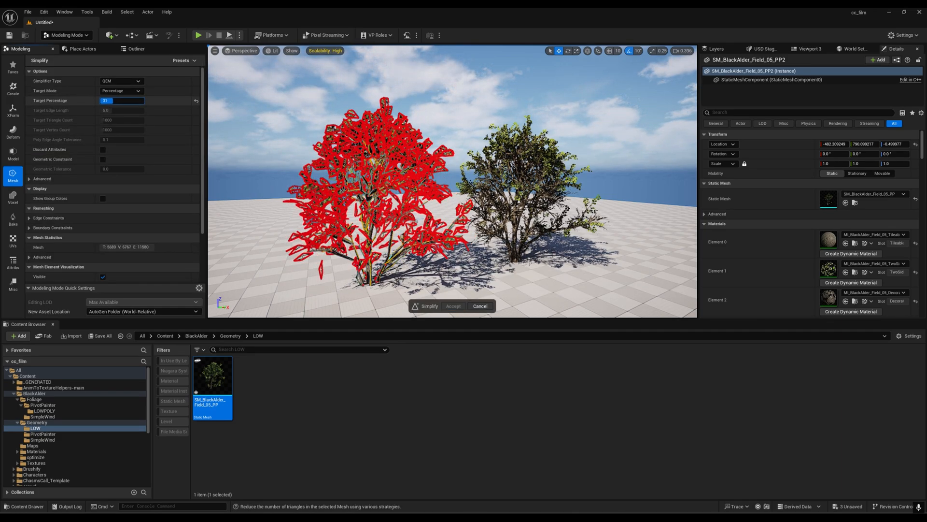
{"action": "type", "text": "17"}
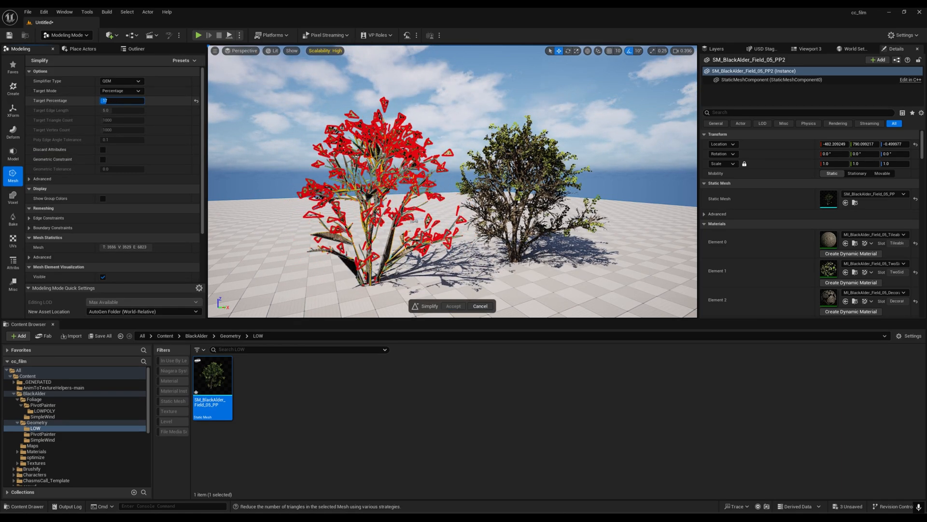
{"action": "type", "text": "28"}
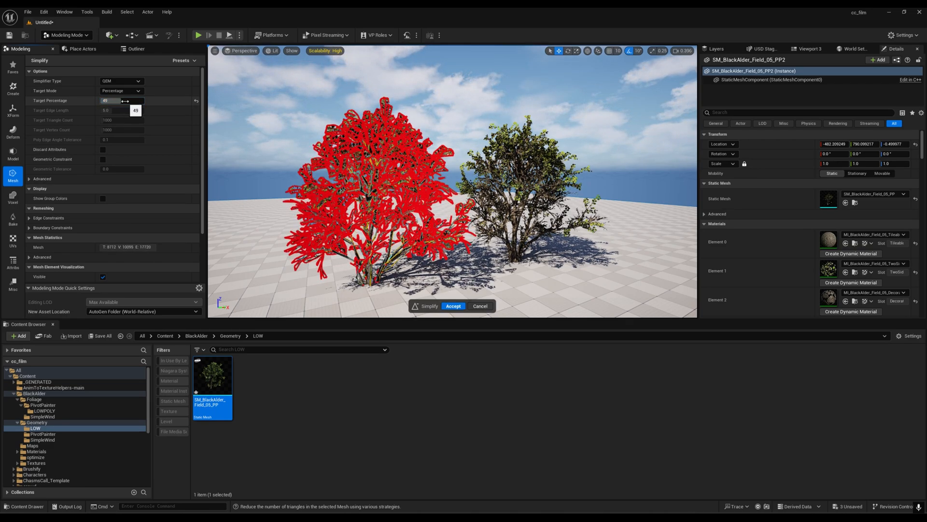
{"action": "left_click", "coordinate": [453, 306]}
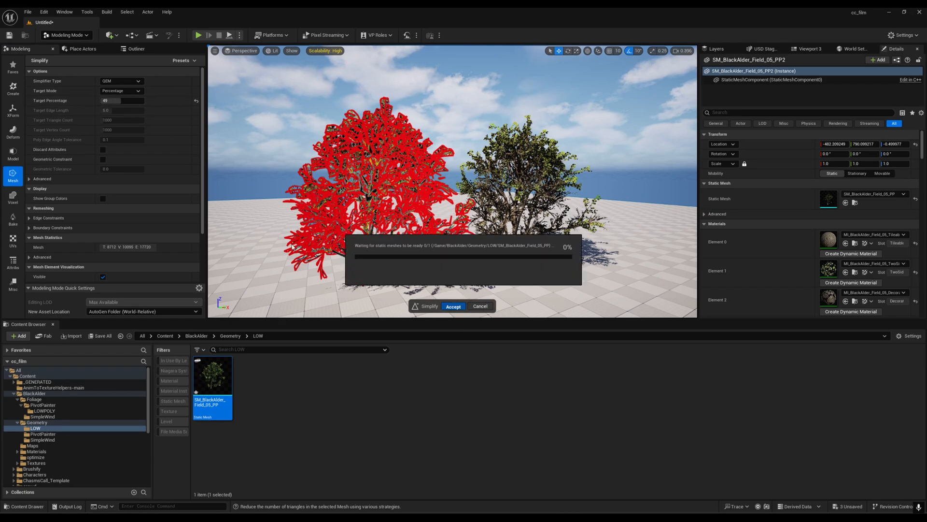
{"action": "left_click", "coordinate": [453, 305]}
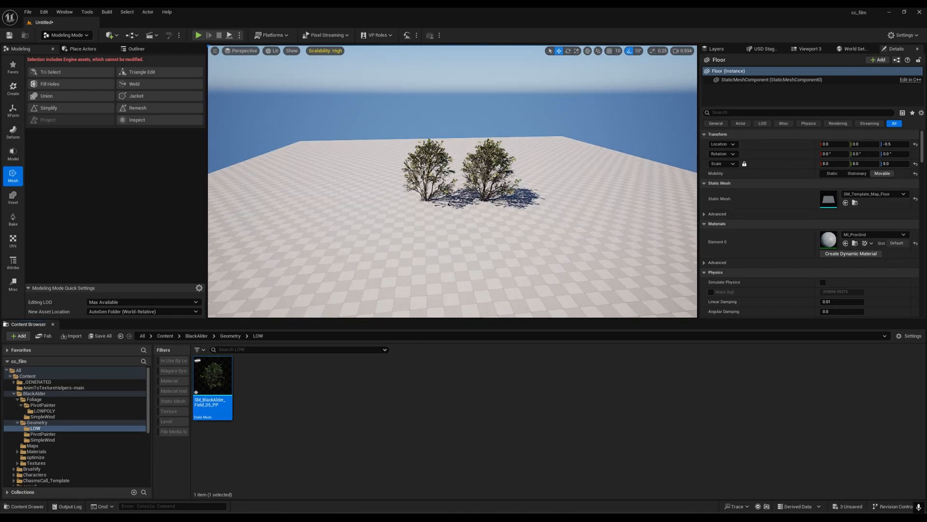
Step: Select the simplified left Black Alder tree and open its Static Mesh asset (about 5,400 triangles)
{"action": "left_click", "coordinate": [425, 172]}
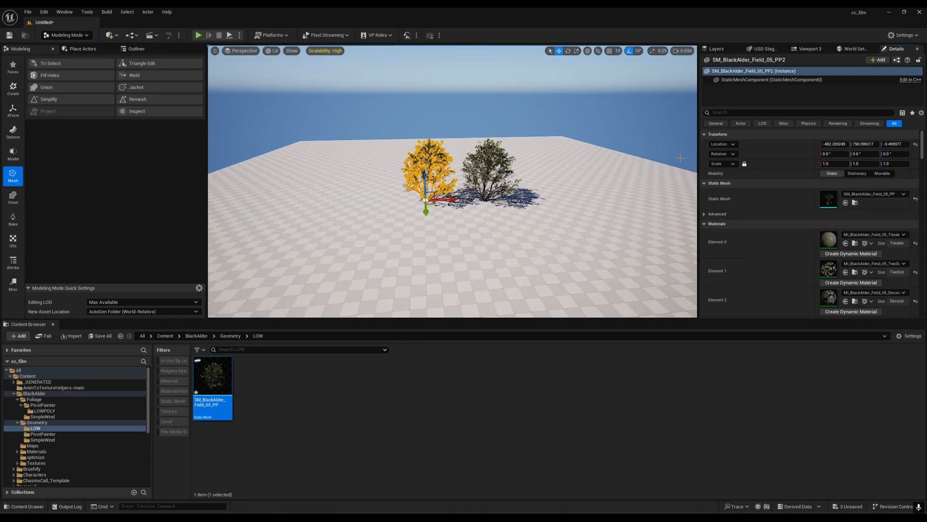
{"action": "double_click", "coordinate": [213, 376]}
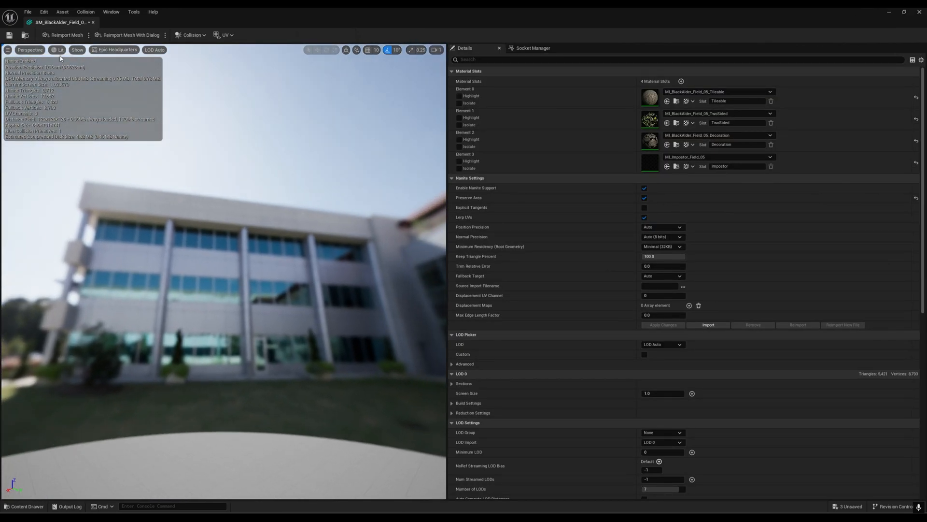